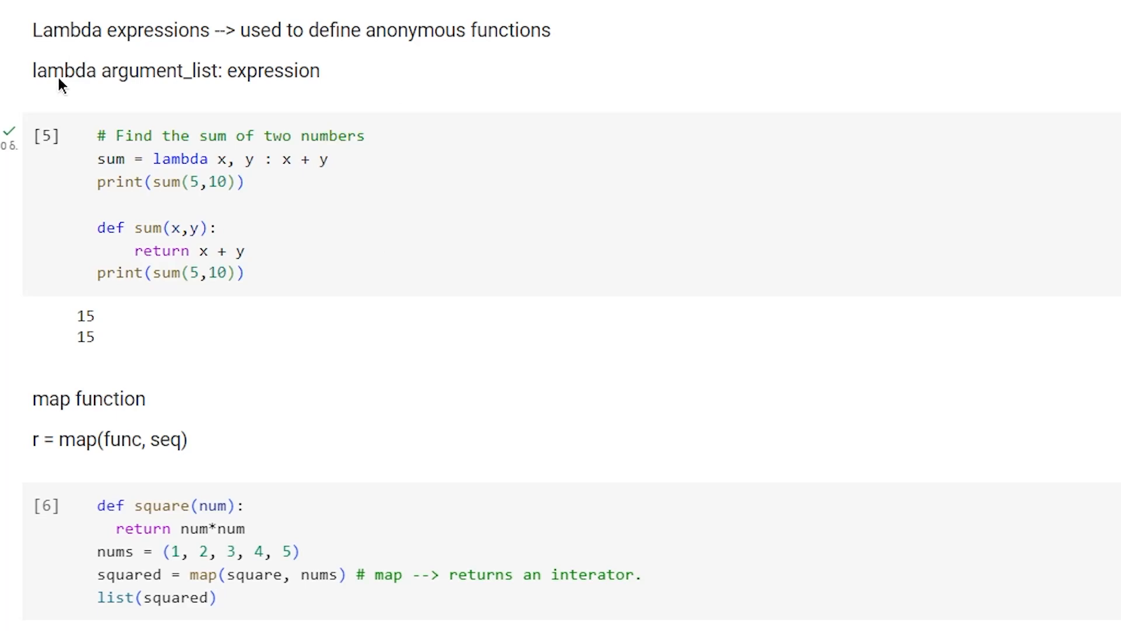
# Highlight parts of the lambda function cells while explaining their syntax and results.
pyautogui.doubleClick(63, 72)
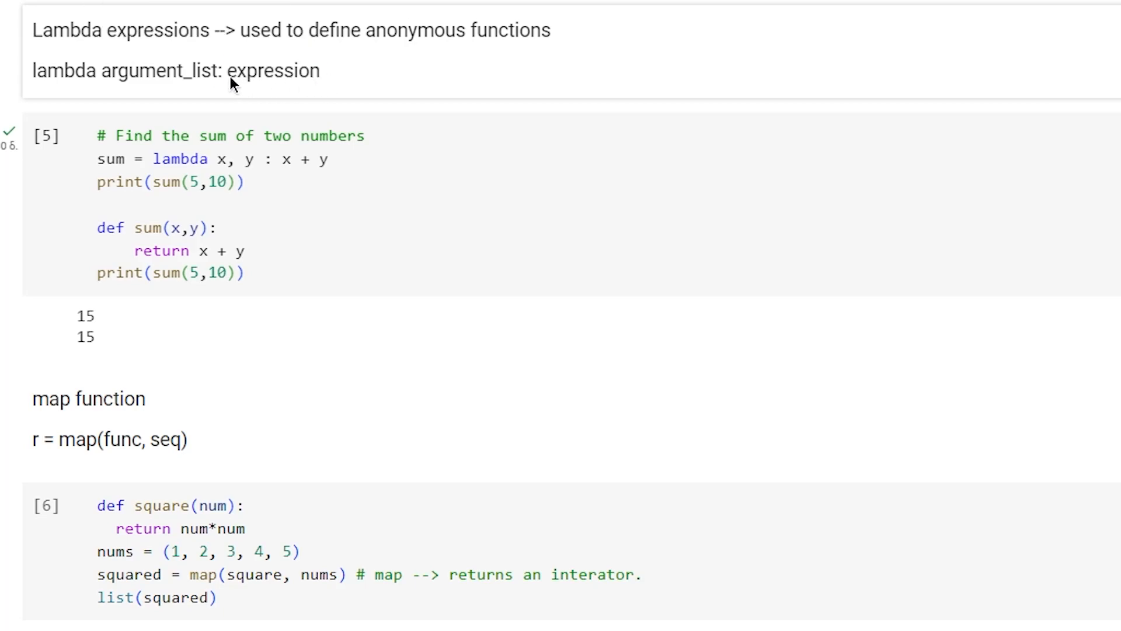
pyautogui.doubleClick(276, 70)
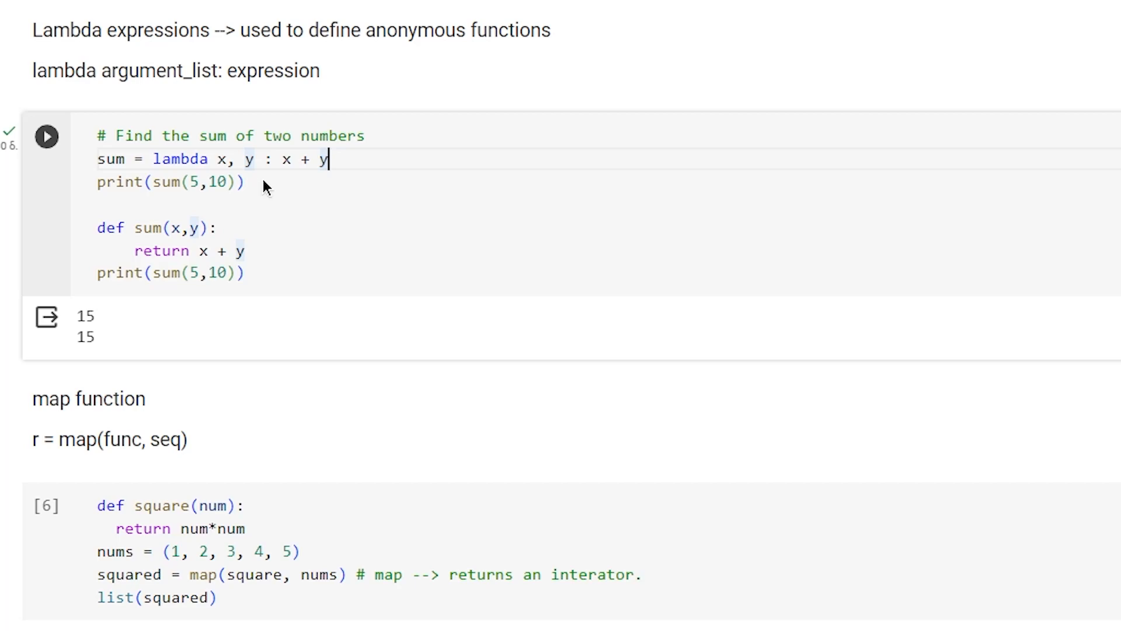
pyautogui.moveTo(247, 128)
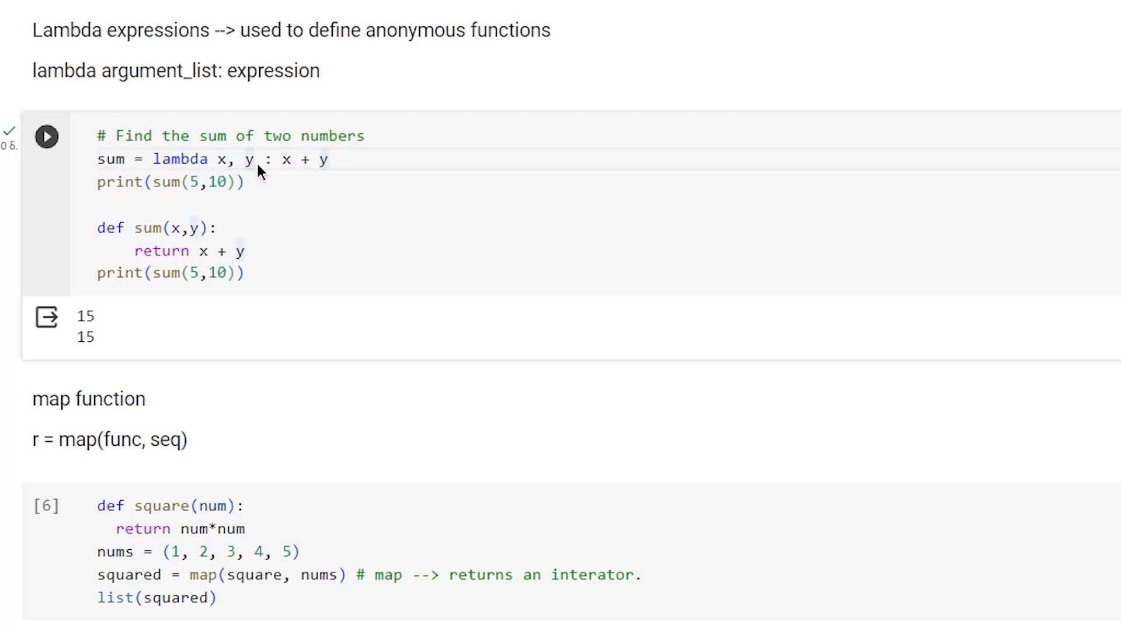
pyautogui.moveTo(281, 159); pyautogui.dragTo(329, 159)
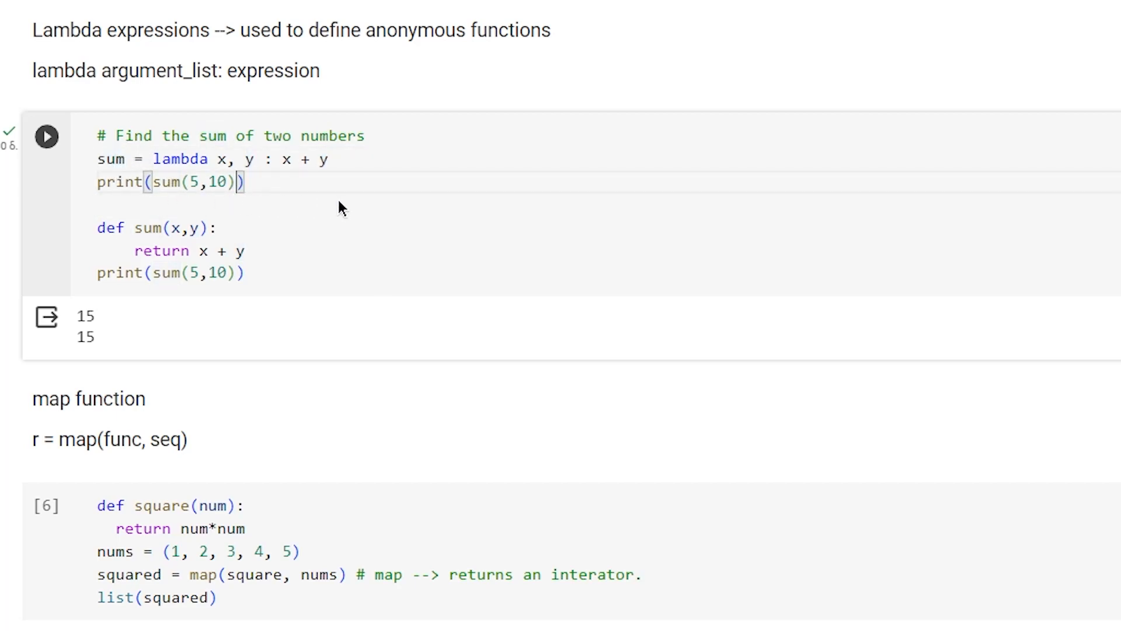
pyautogui.moveTo(100, 163)
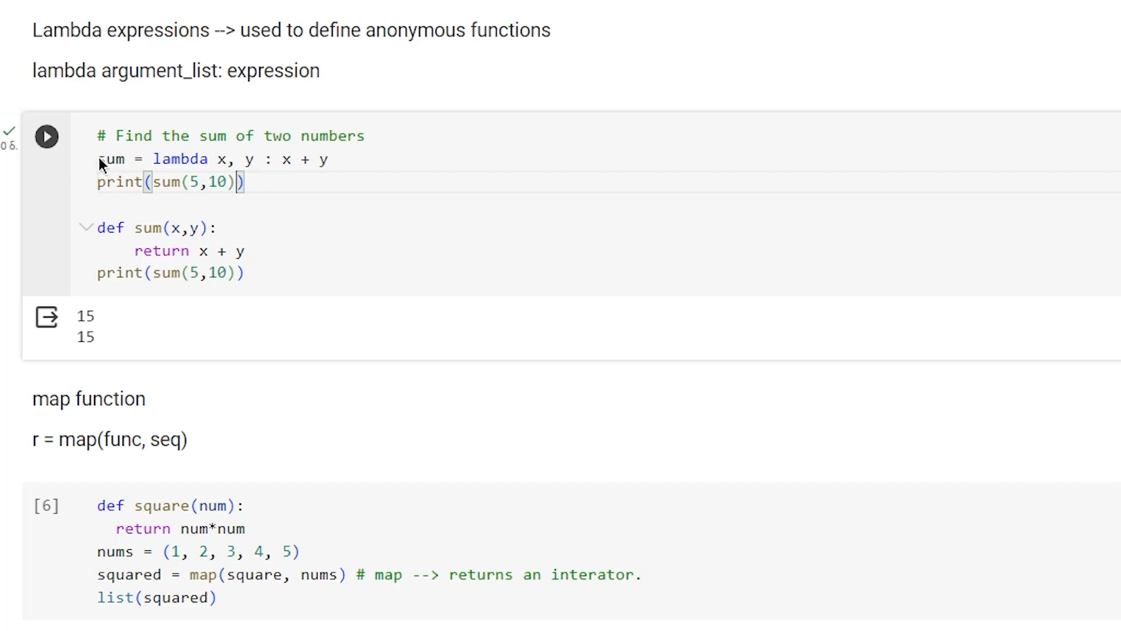
pyautogui.doubleClick(110, 159)
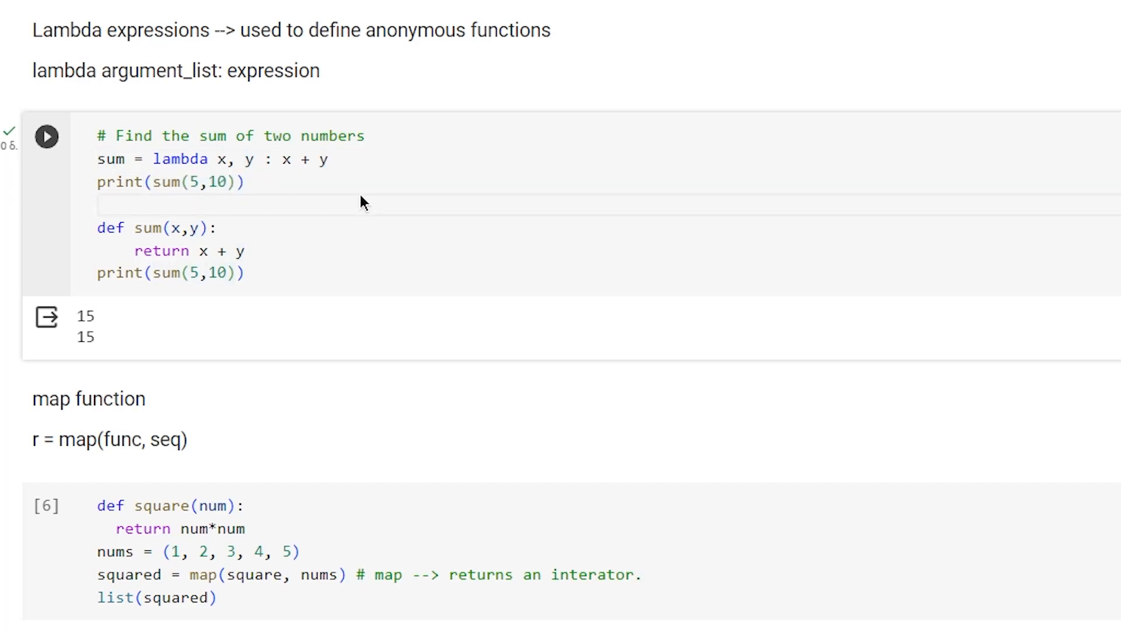
pyautogui.moveTo(221, 156)
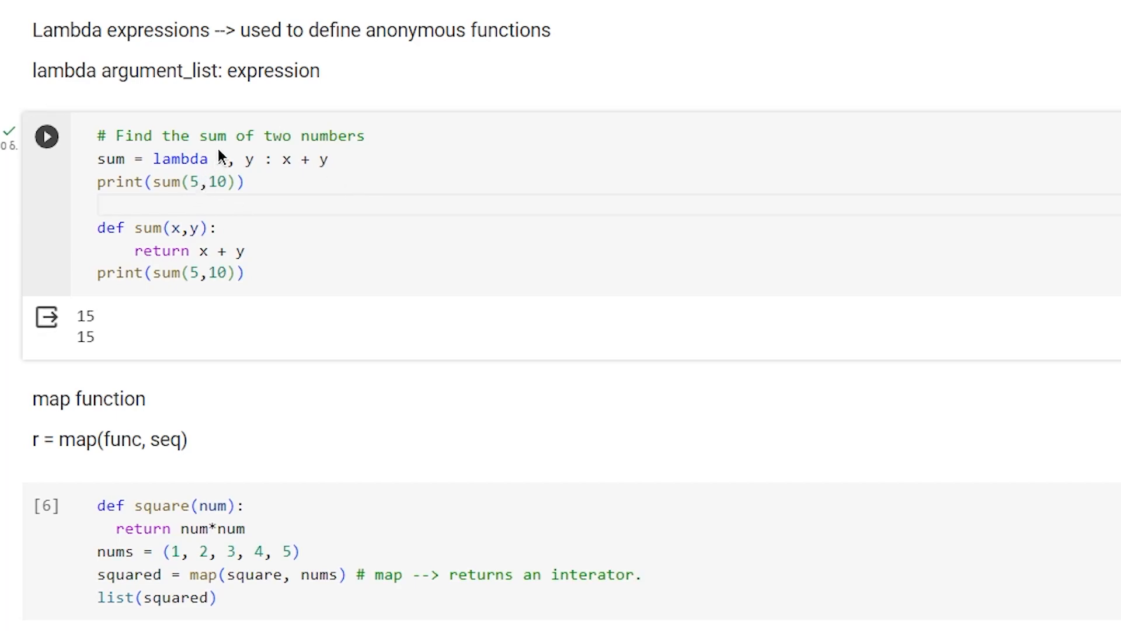
pyautogui.doubleClick(253, 159)
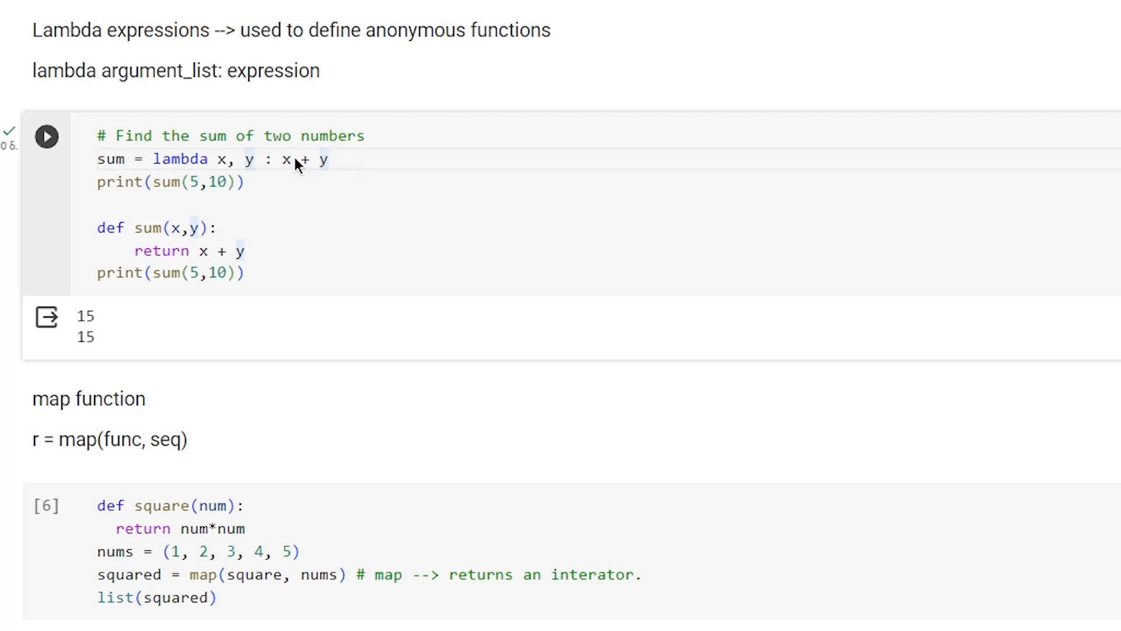
pyautogui.moveTo(240, 235)
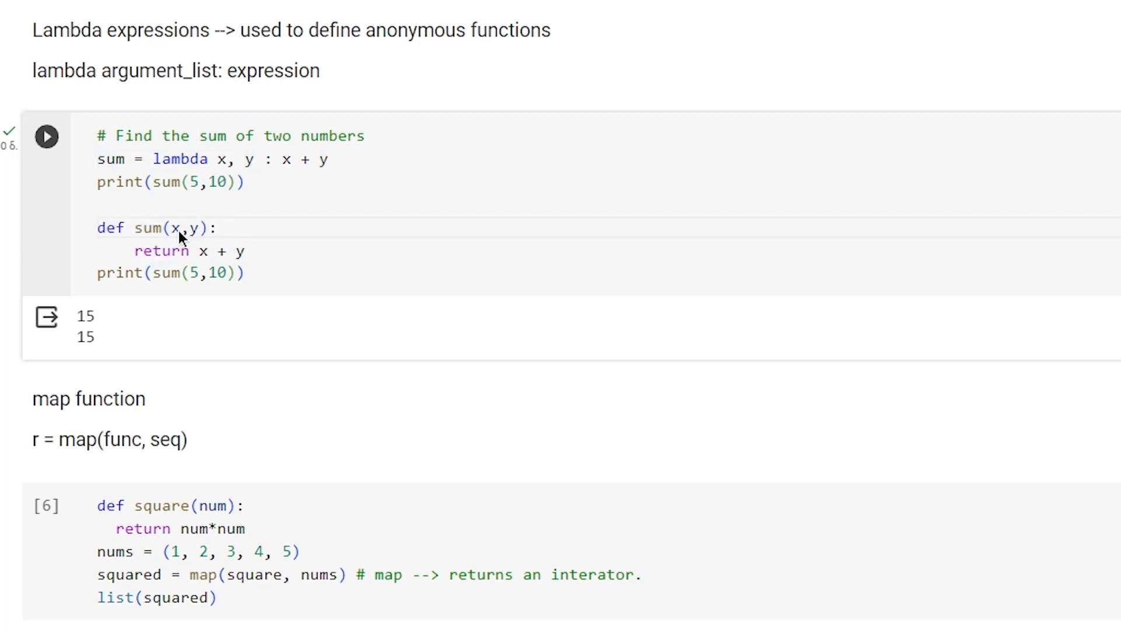
pyautogui.click(185, 227)
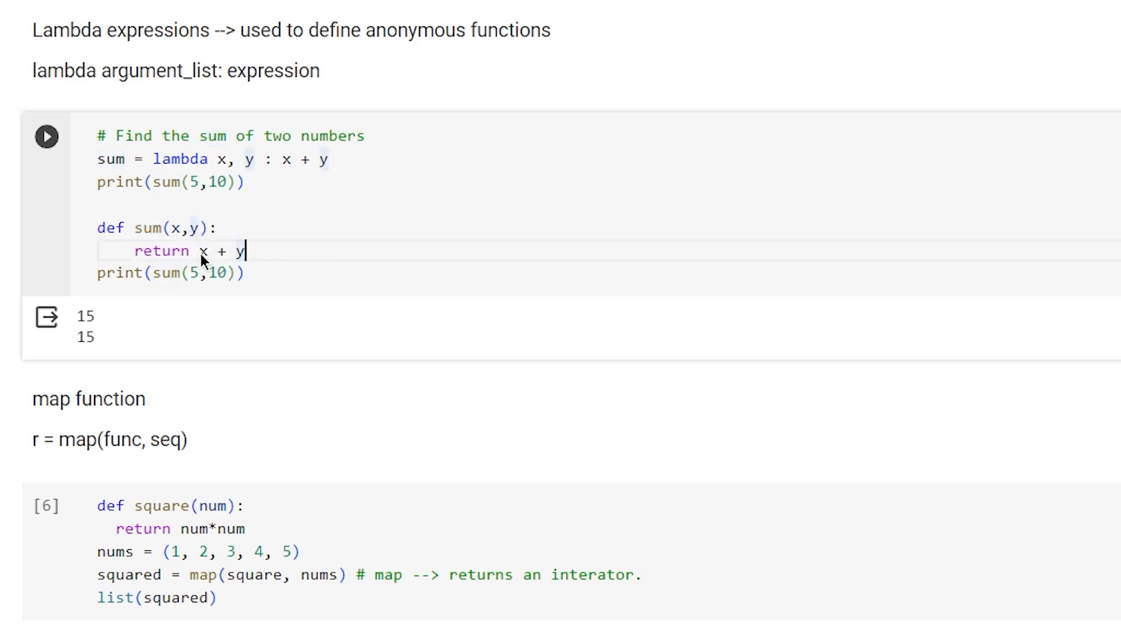
pyautogui.click(243, 272)
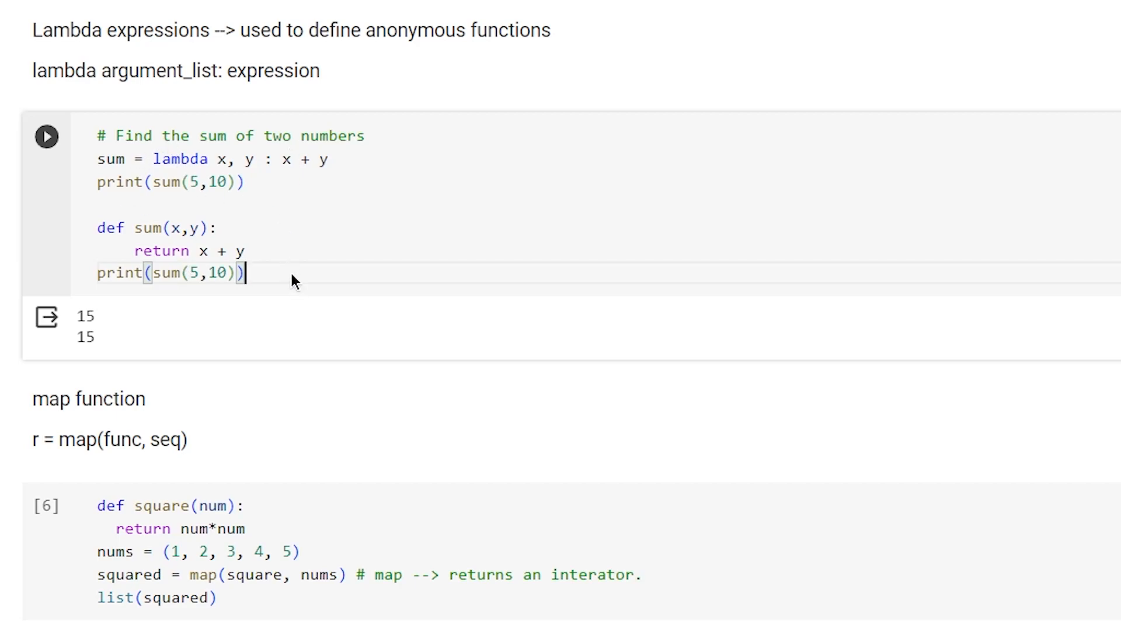
# Bring the map section into view and highlight the func argument in the map syntax.
pyautogui.scroll(-3)
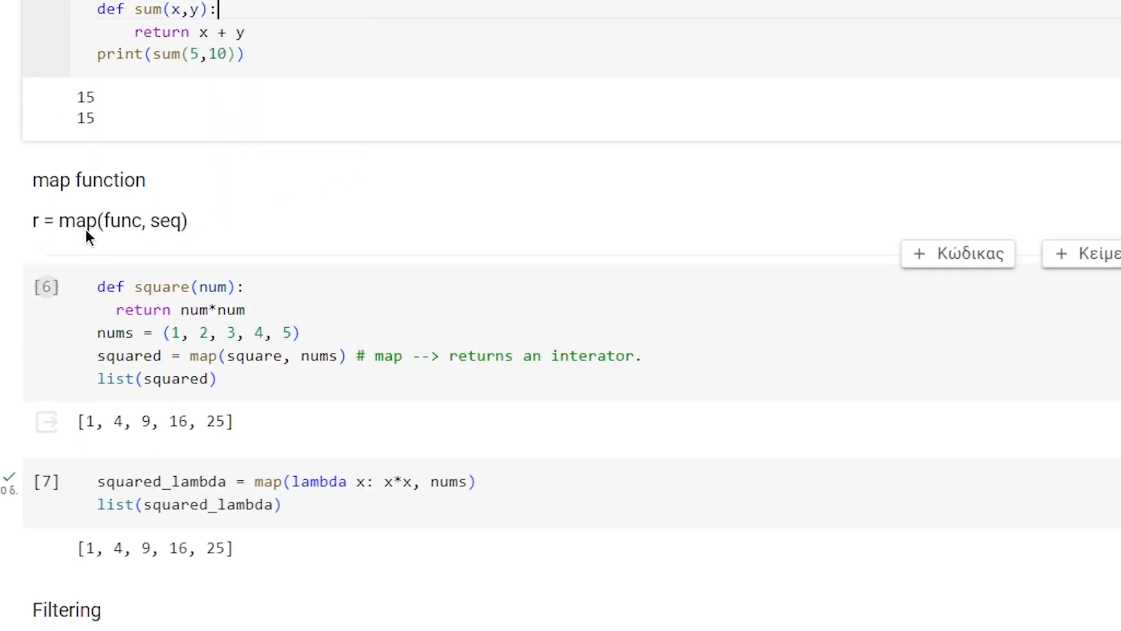
pyautogui.doubleClick(122, 221)
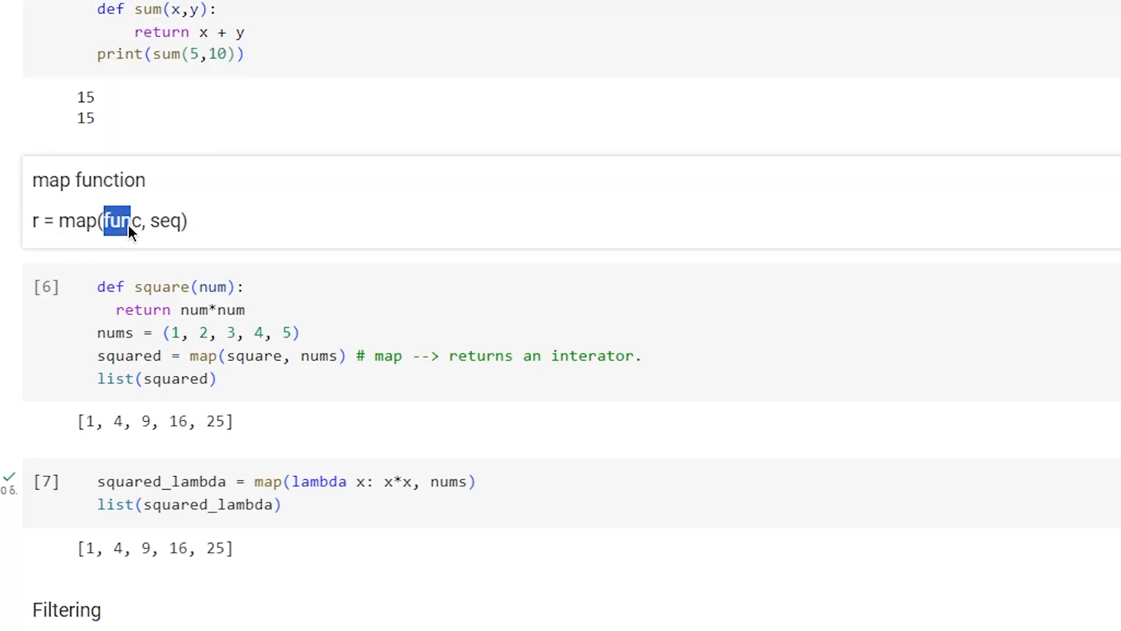
pyautogui.click(165, 229)
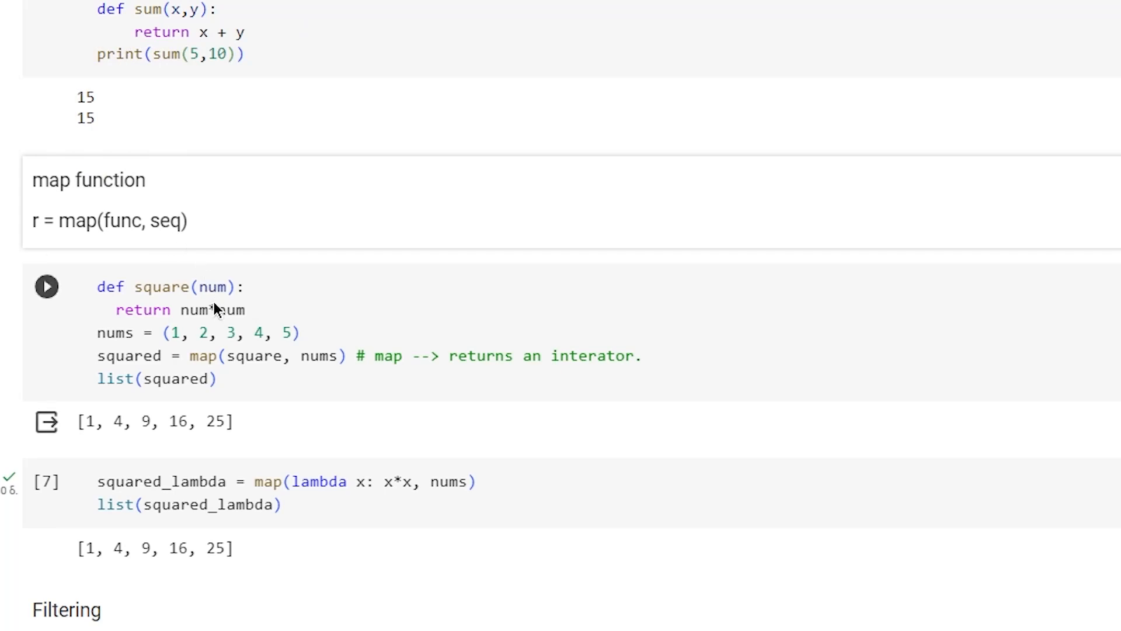
pyautogui.click(246, 288)
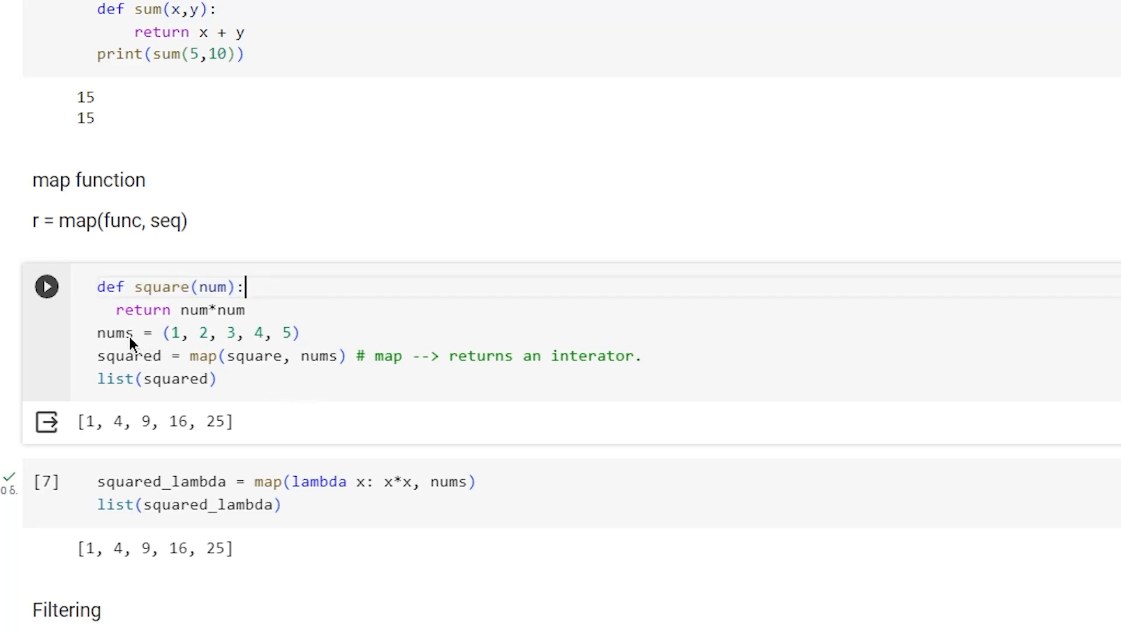
# Select into the square function map cell showing the output [1, 4, 9, 16, 25].
pyautogui.moveTo(164, 333); pyautogui.dragTo(301, 333)
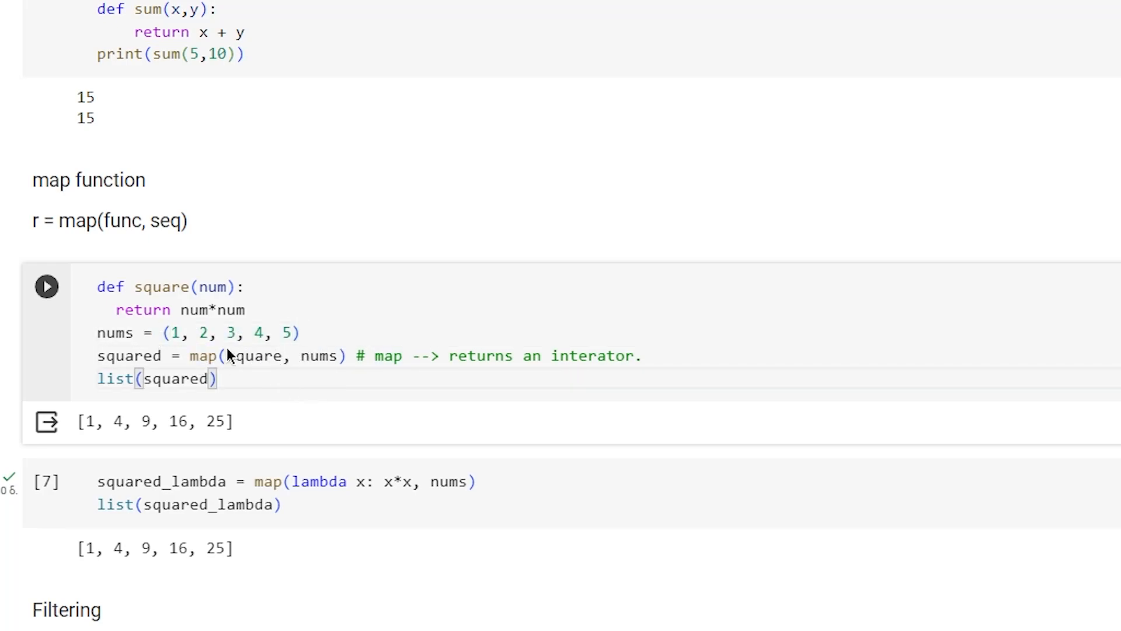
pyautogui.doubleClick(253, 357)
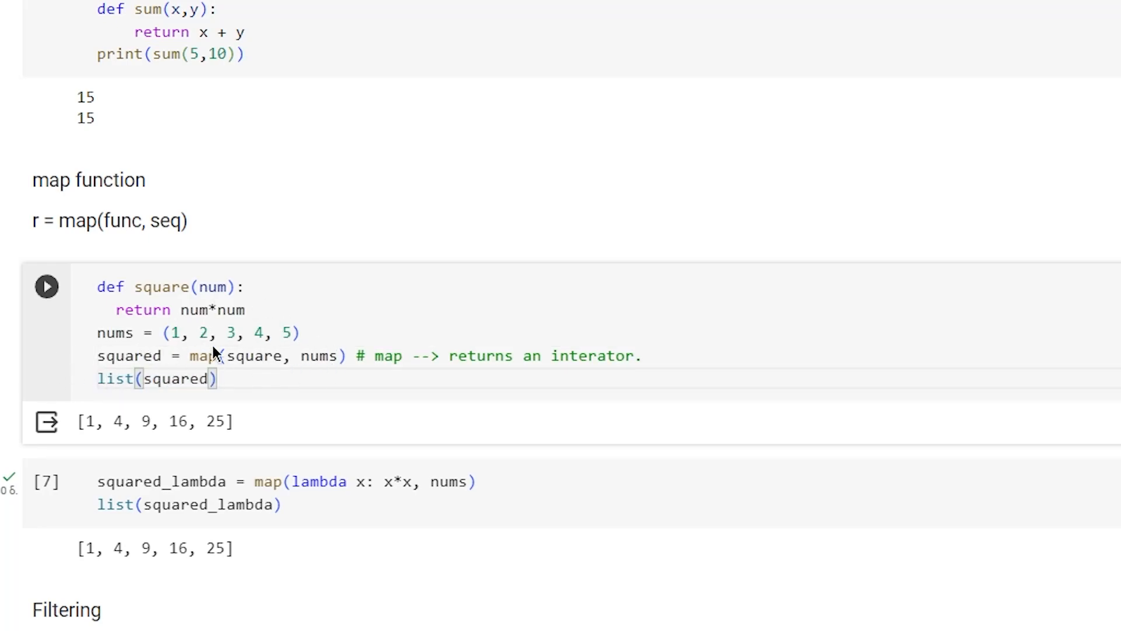
pyautogui.click(221, 378)
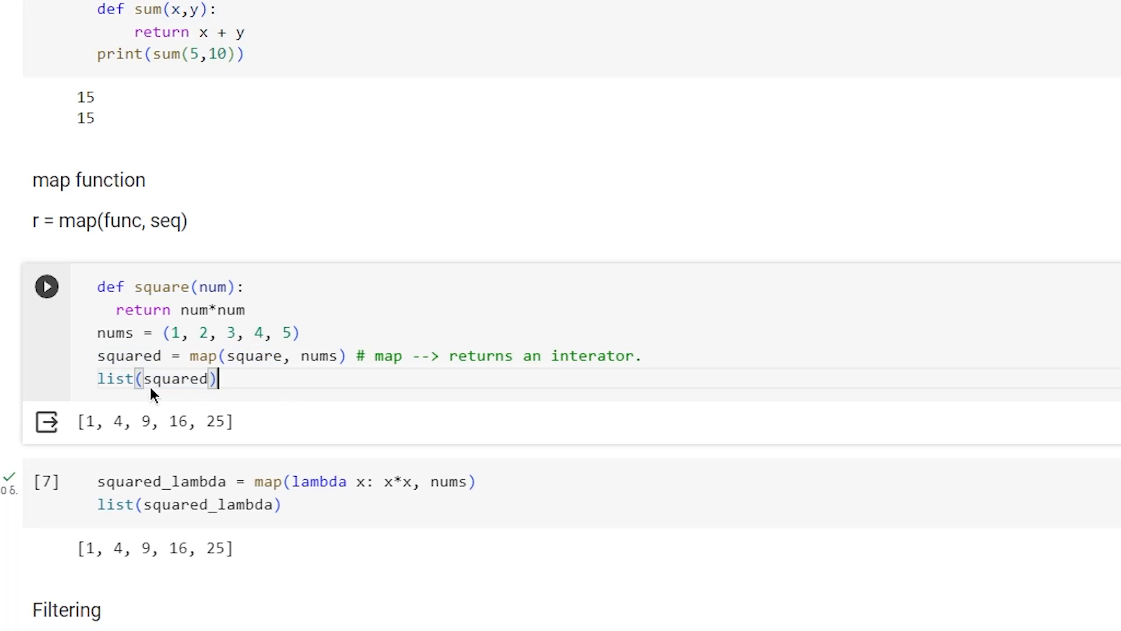
pyautogui.moveTo(260, 411)
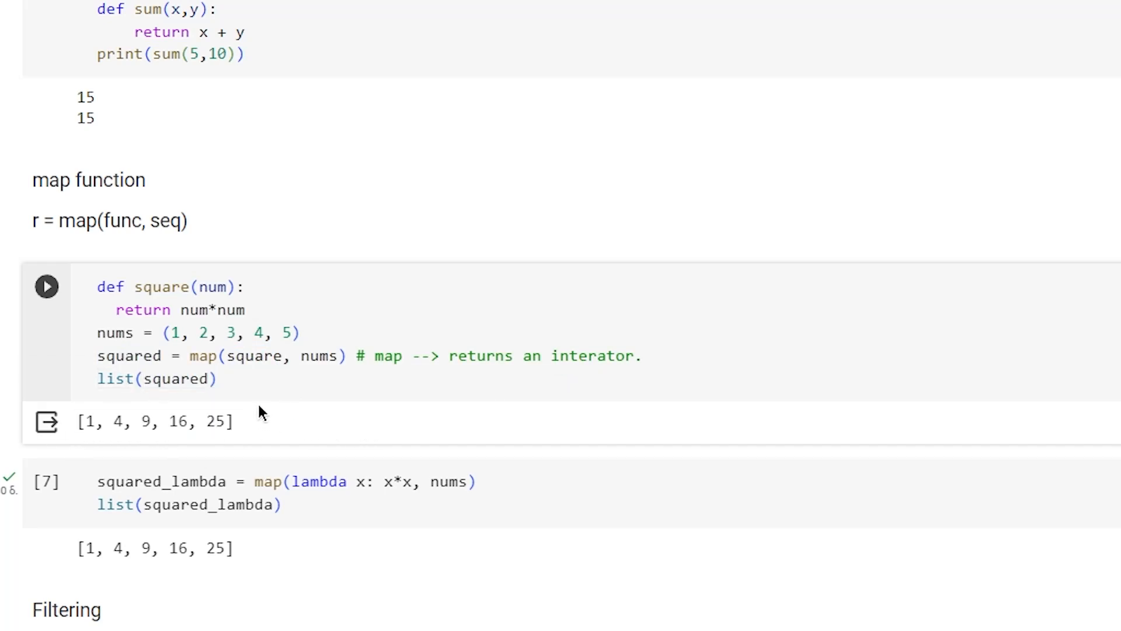
pyautogui.moveTo(258, 381)
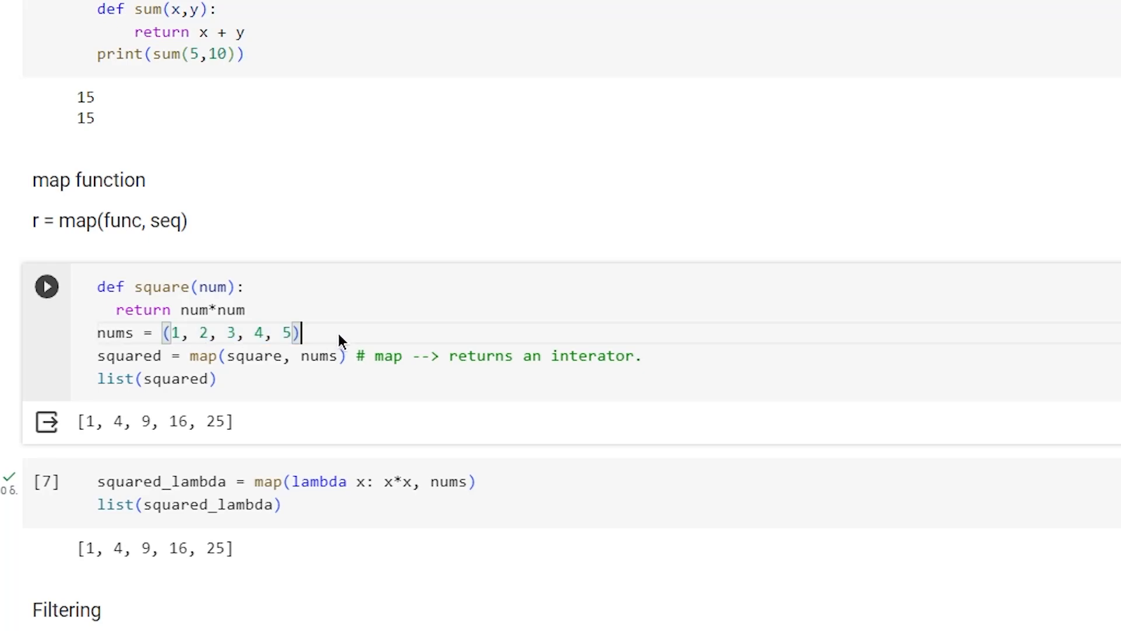
# Bring the squared_lambda map cell into view and highlight its lambda expression.
pyautogui.scroll(-3)
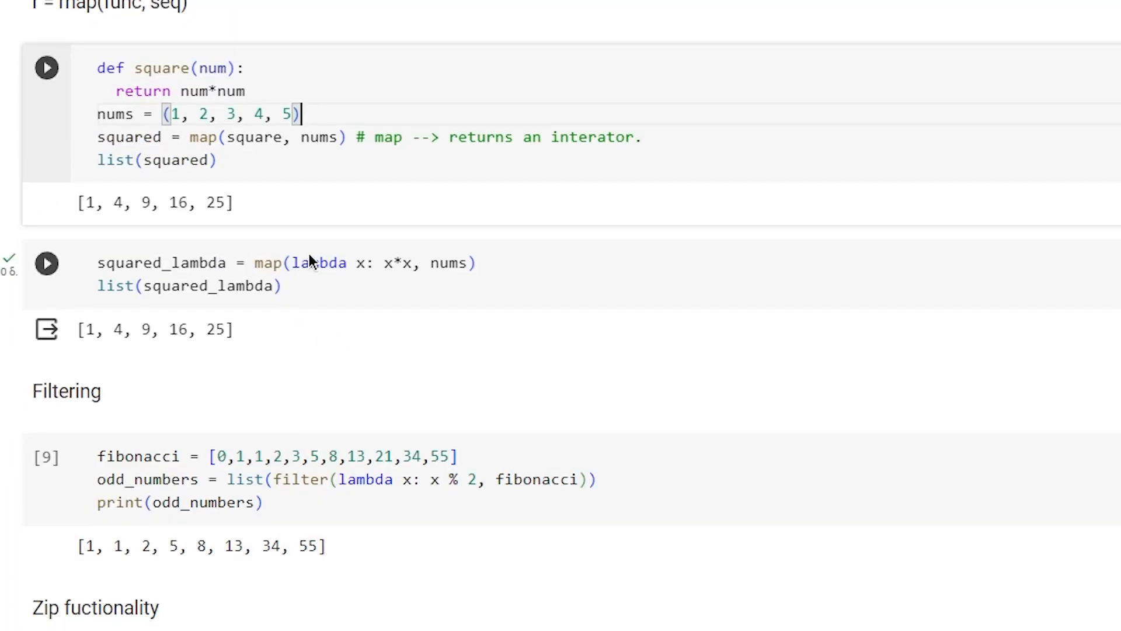
pyautogui.doubleClick(318, 263)
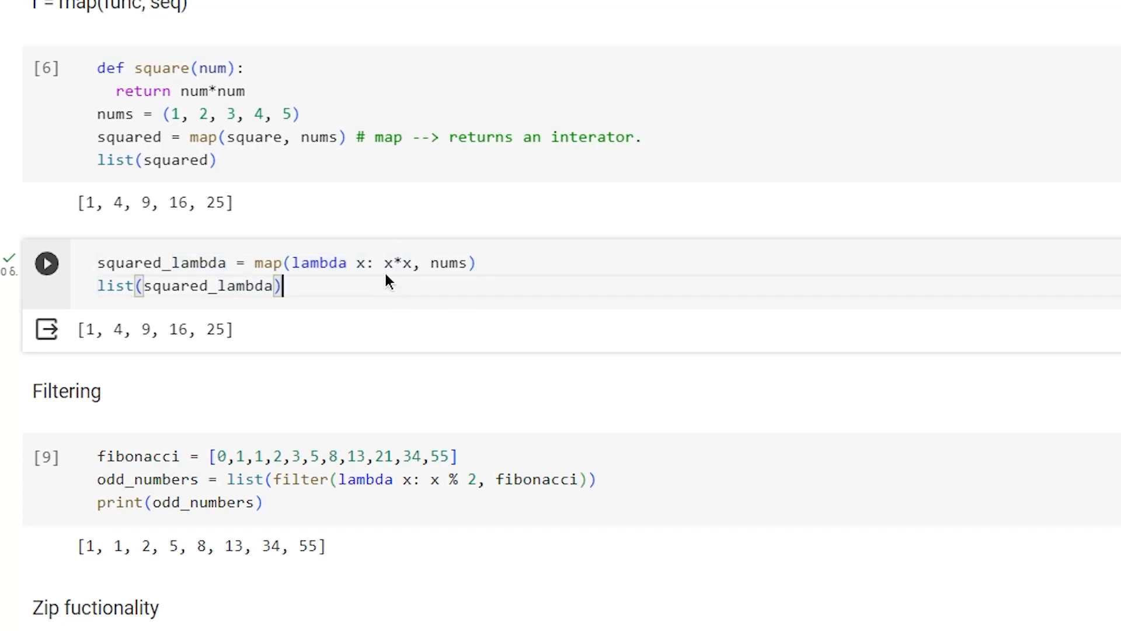
pyautogui.moveTo(391, 306)
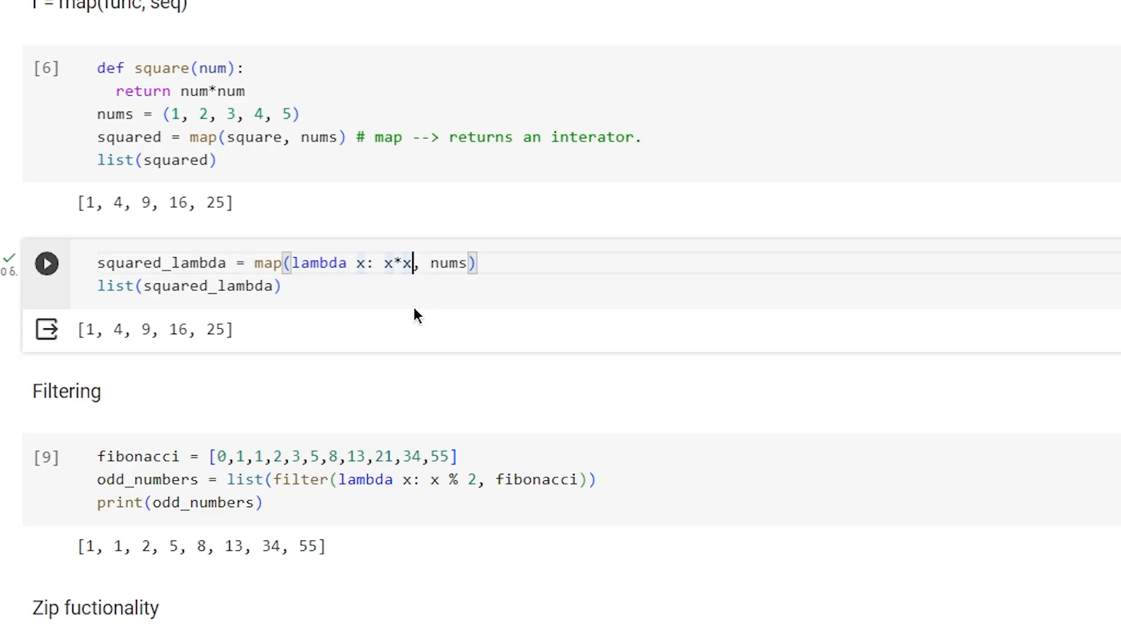
pyautogui.doubleClick(449, 263)
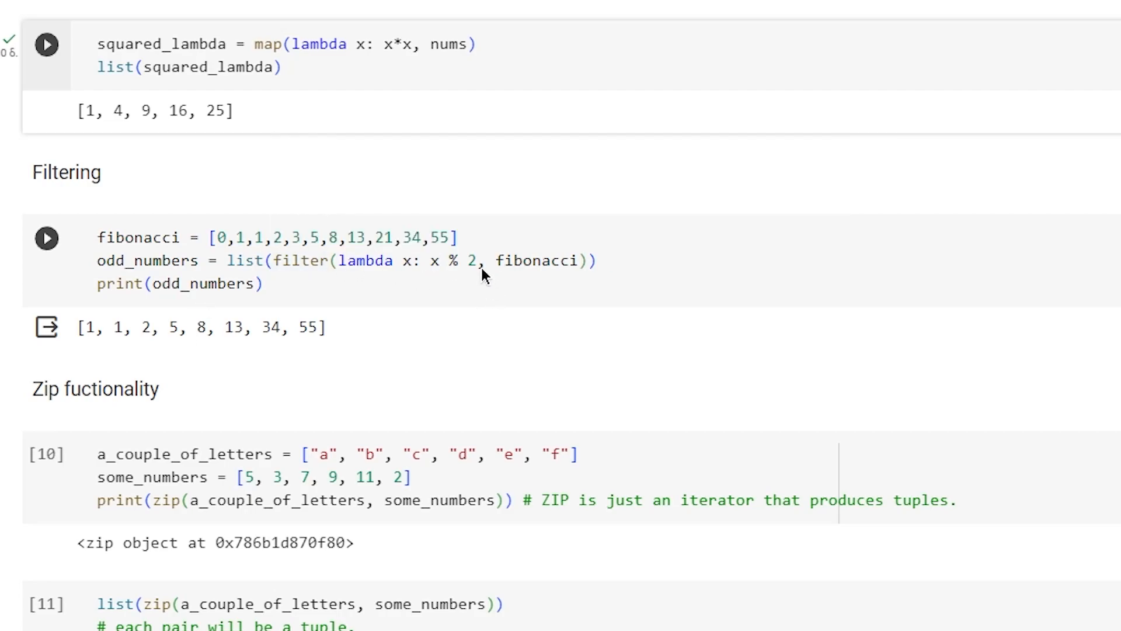
pyautogui.moveTo(432, 266)
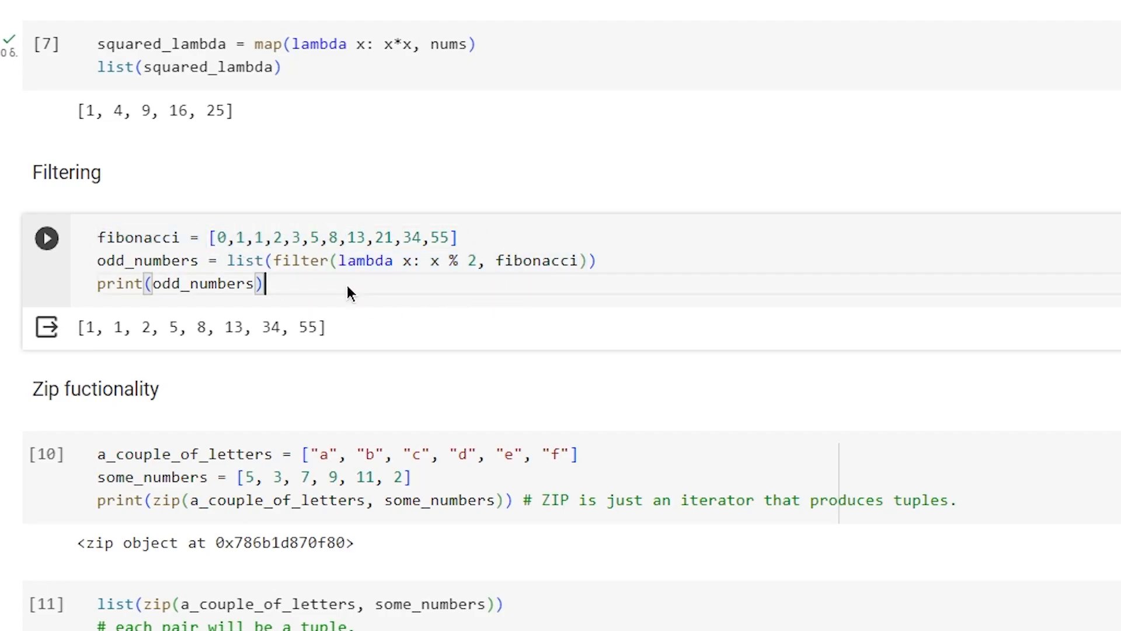
pyautogui.moveTo(381, 263)
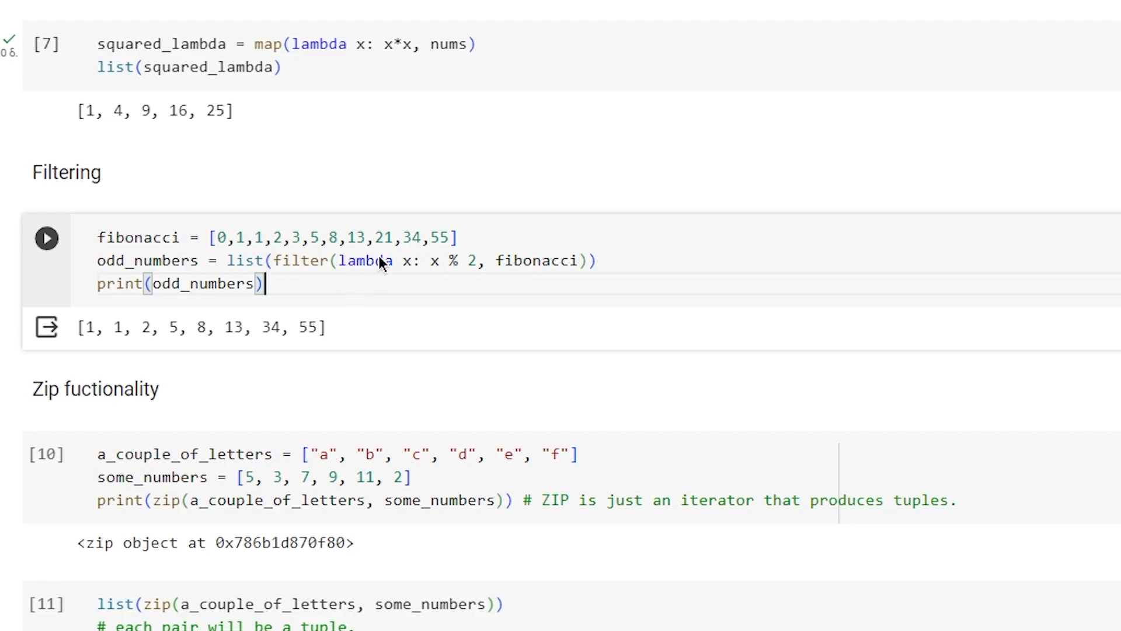
pyautogui.moveTo(428, 274)
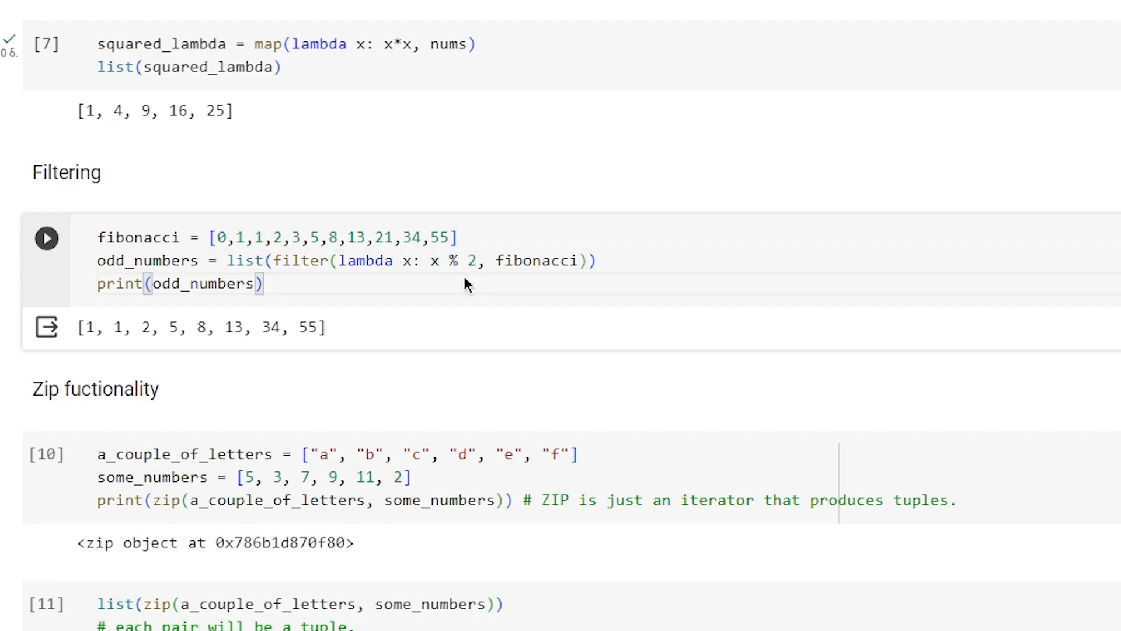
# Place the cursor in the Fibonacci filter cell listing the odd Fibonacci numbers.
pyautogui.click(265, 283)
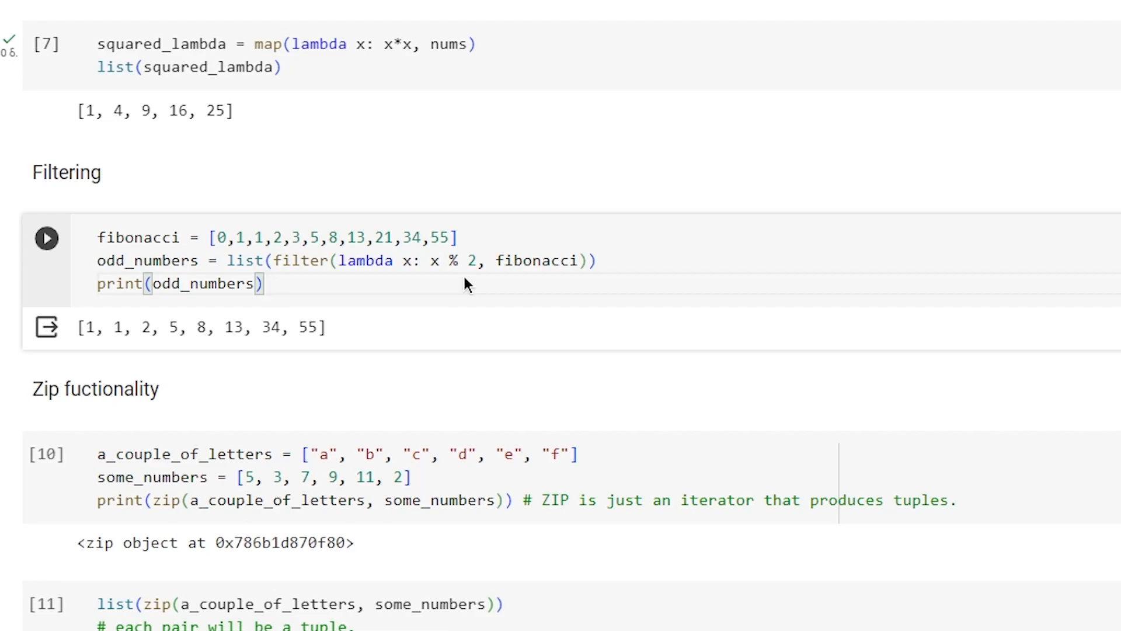
pyautogui.click(266, 283)
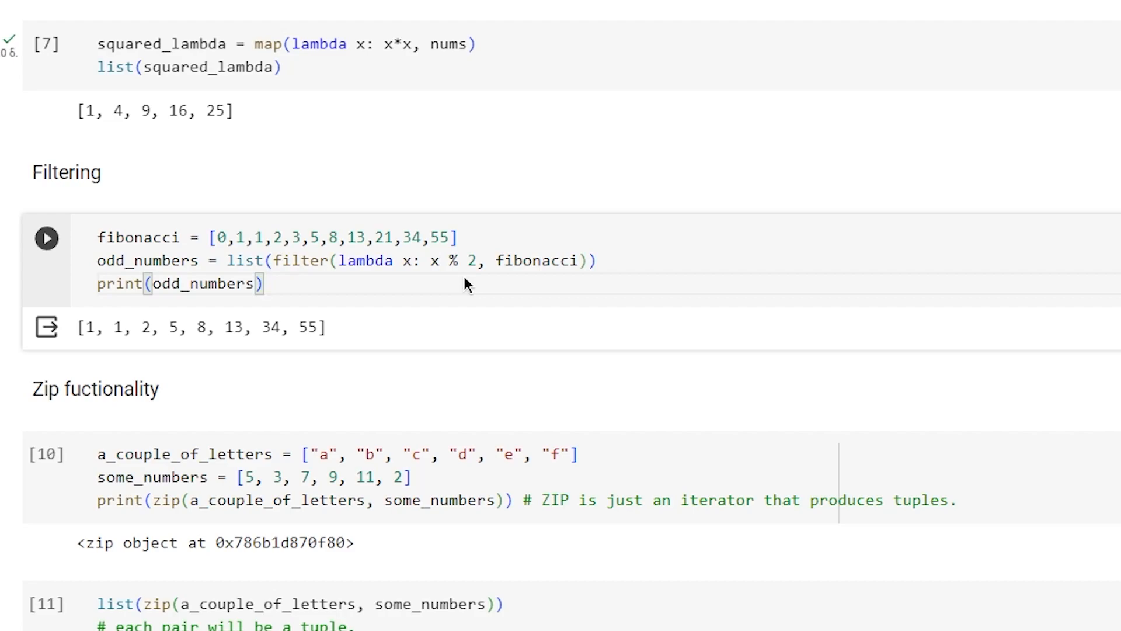
pyautogui.moveTo(314, 263)
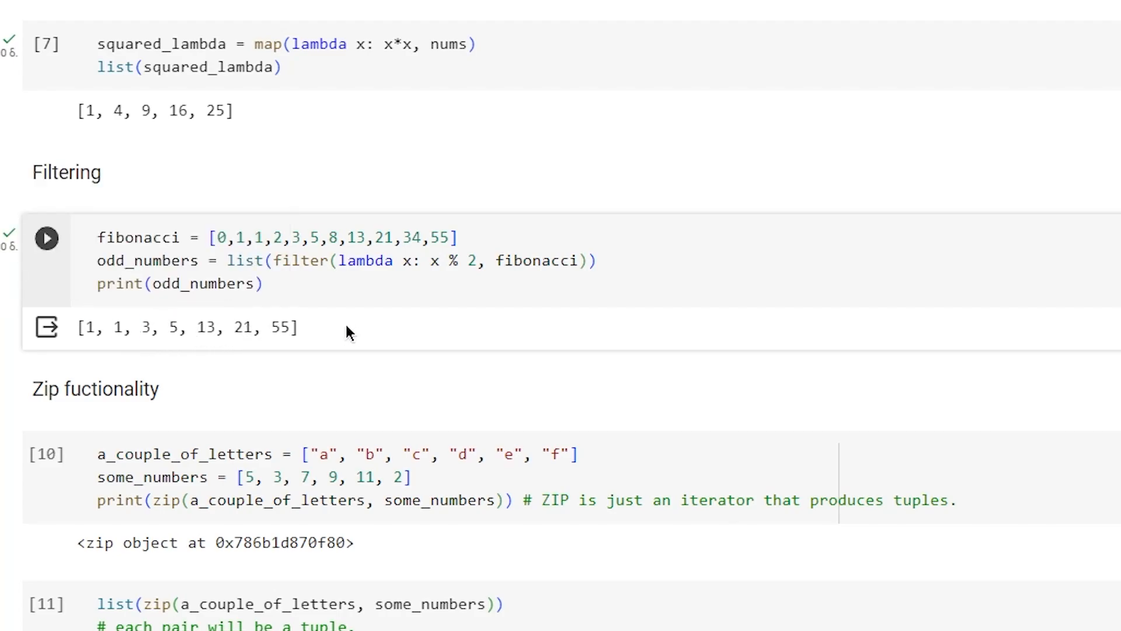
pyautogui.moveTo(211, 245)
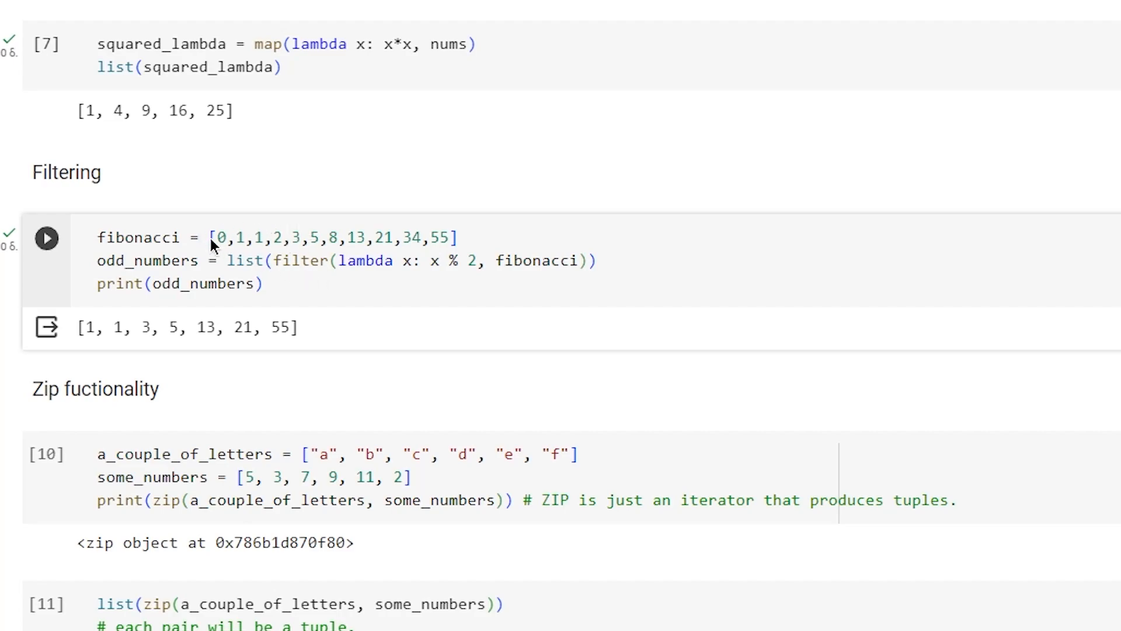